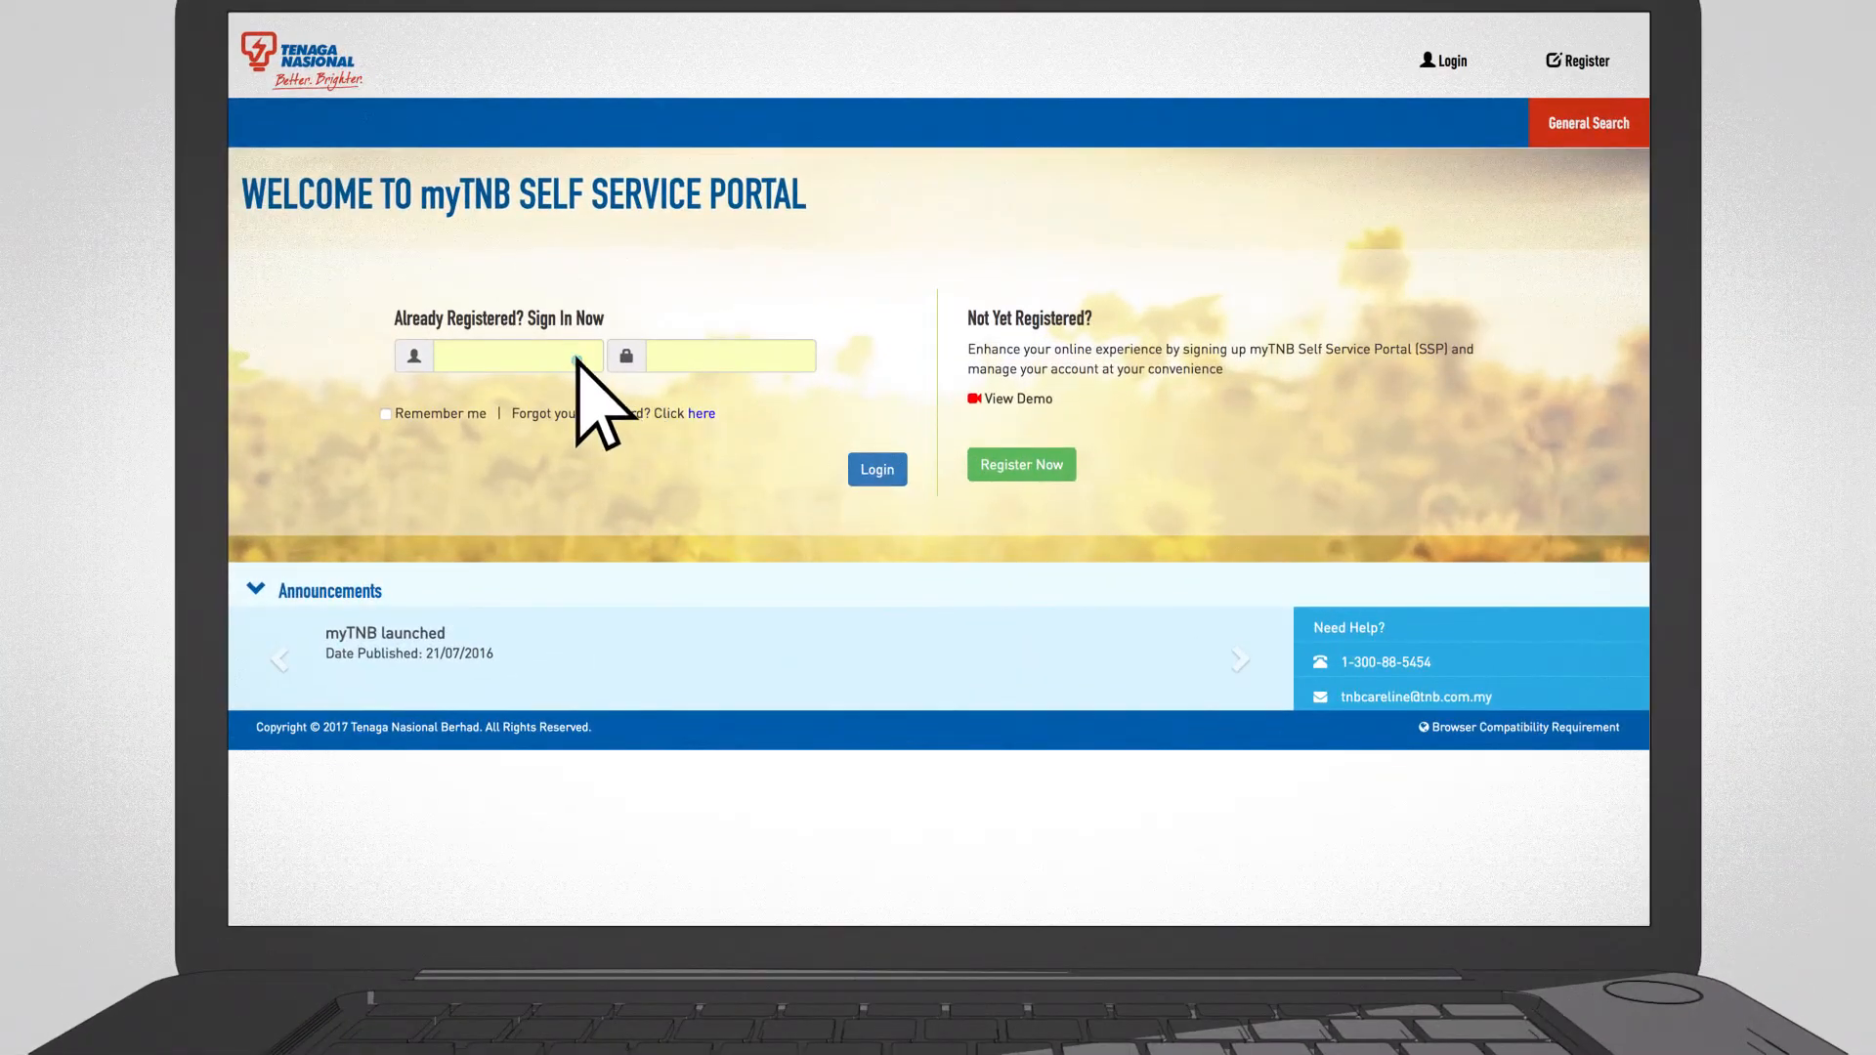
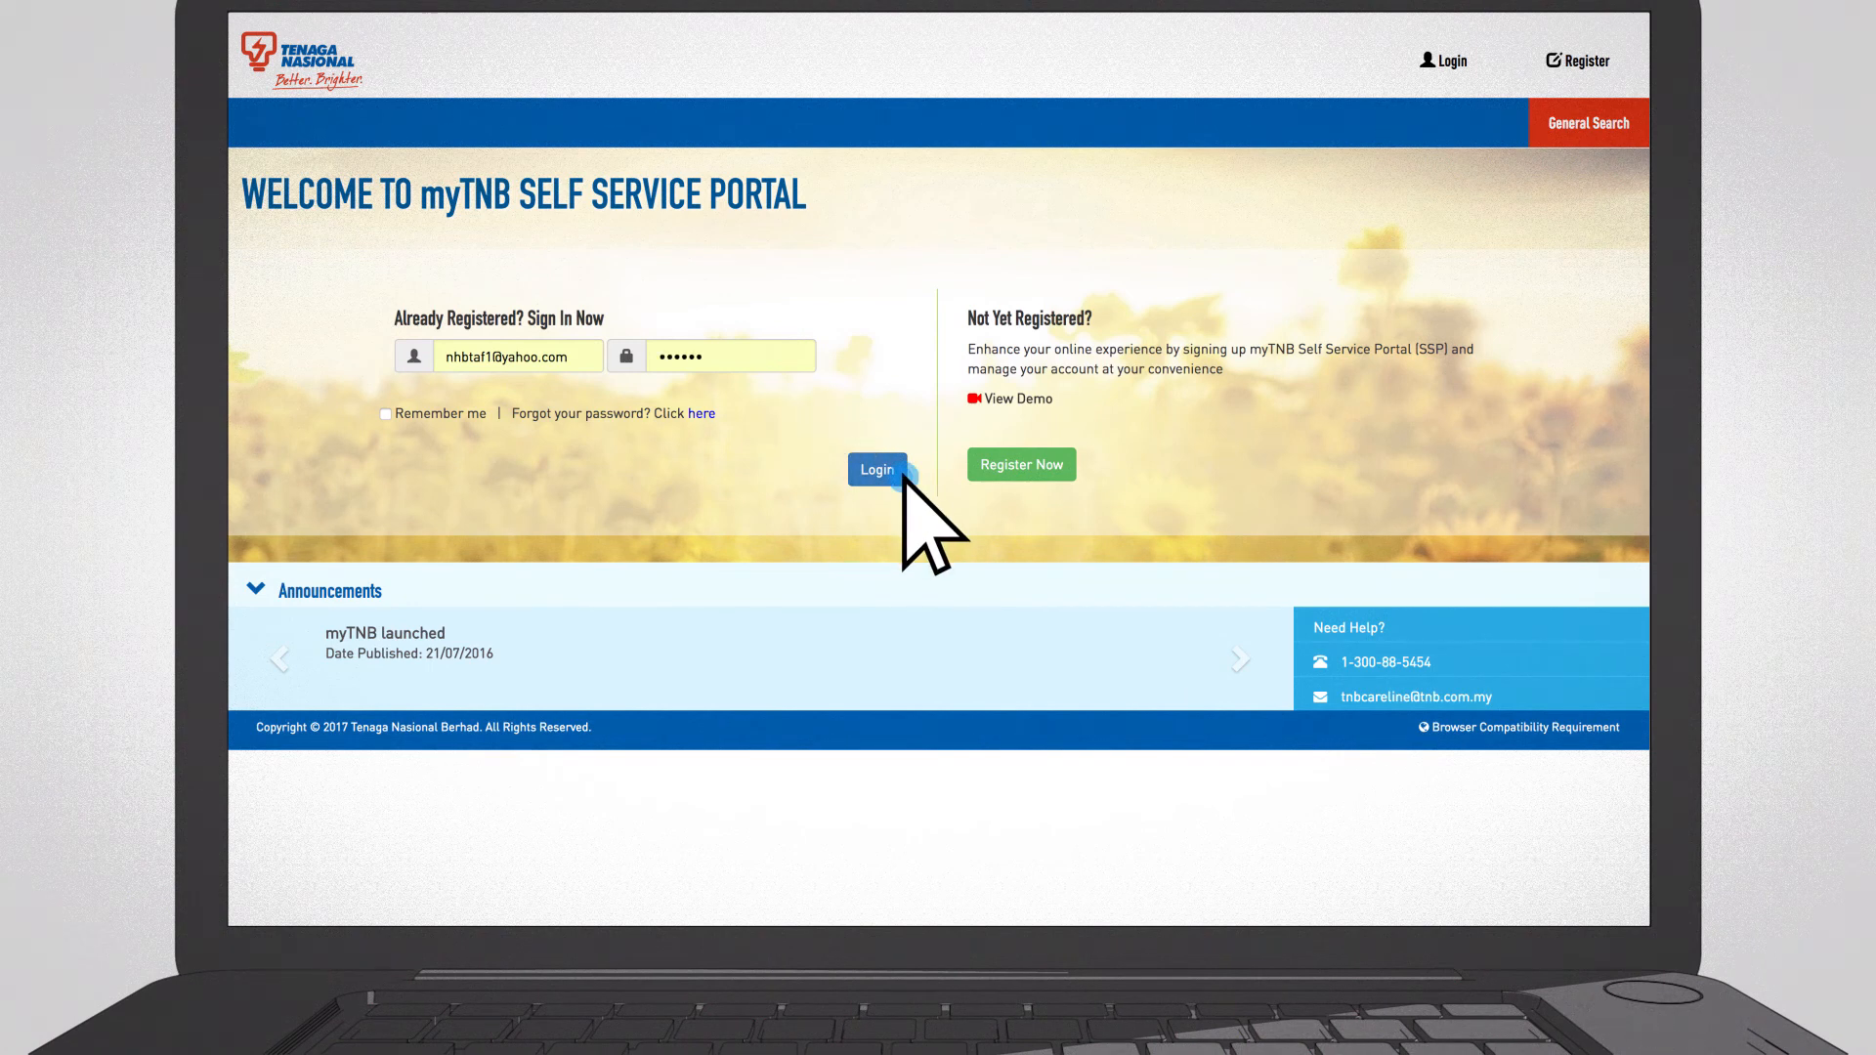
left_click(877, 467)
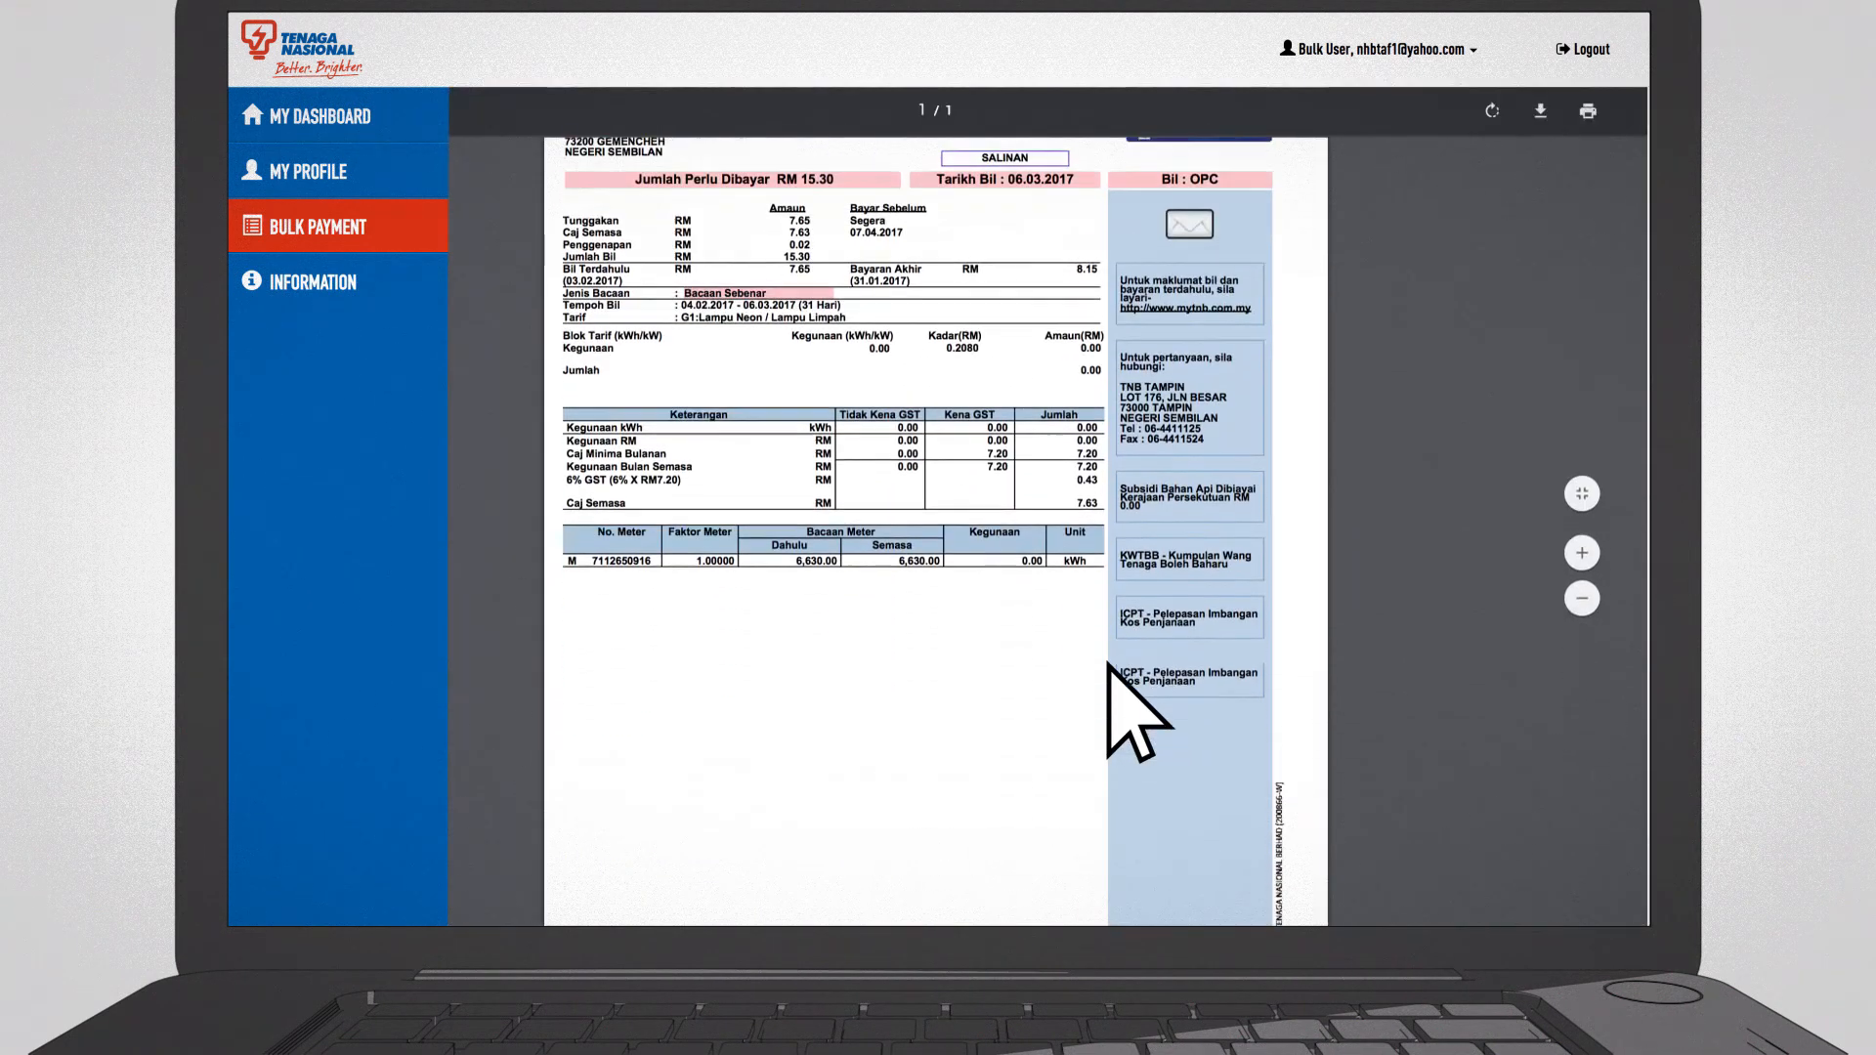
- Scroll the RM 15.30 bill of 06.03.2017 down to its meter readings and JomPAY details
scroll("down", 3)
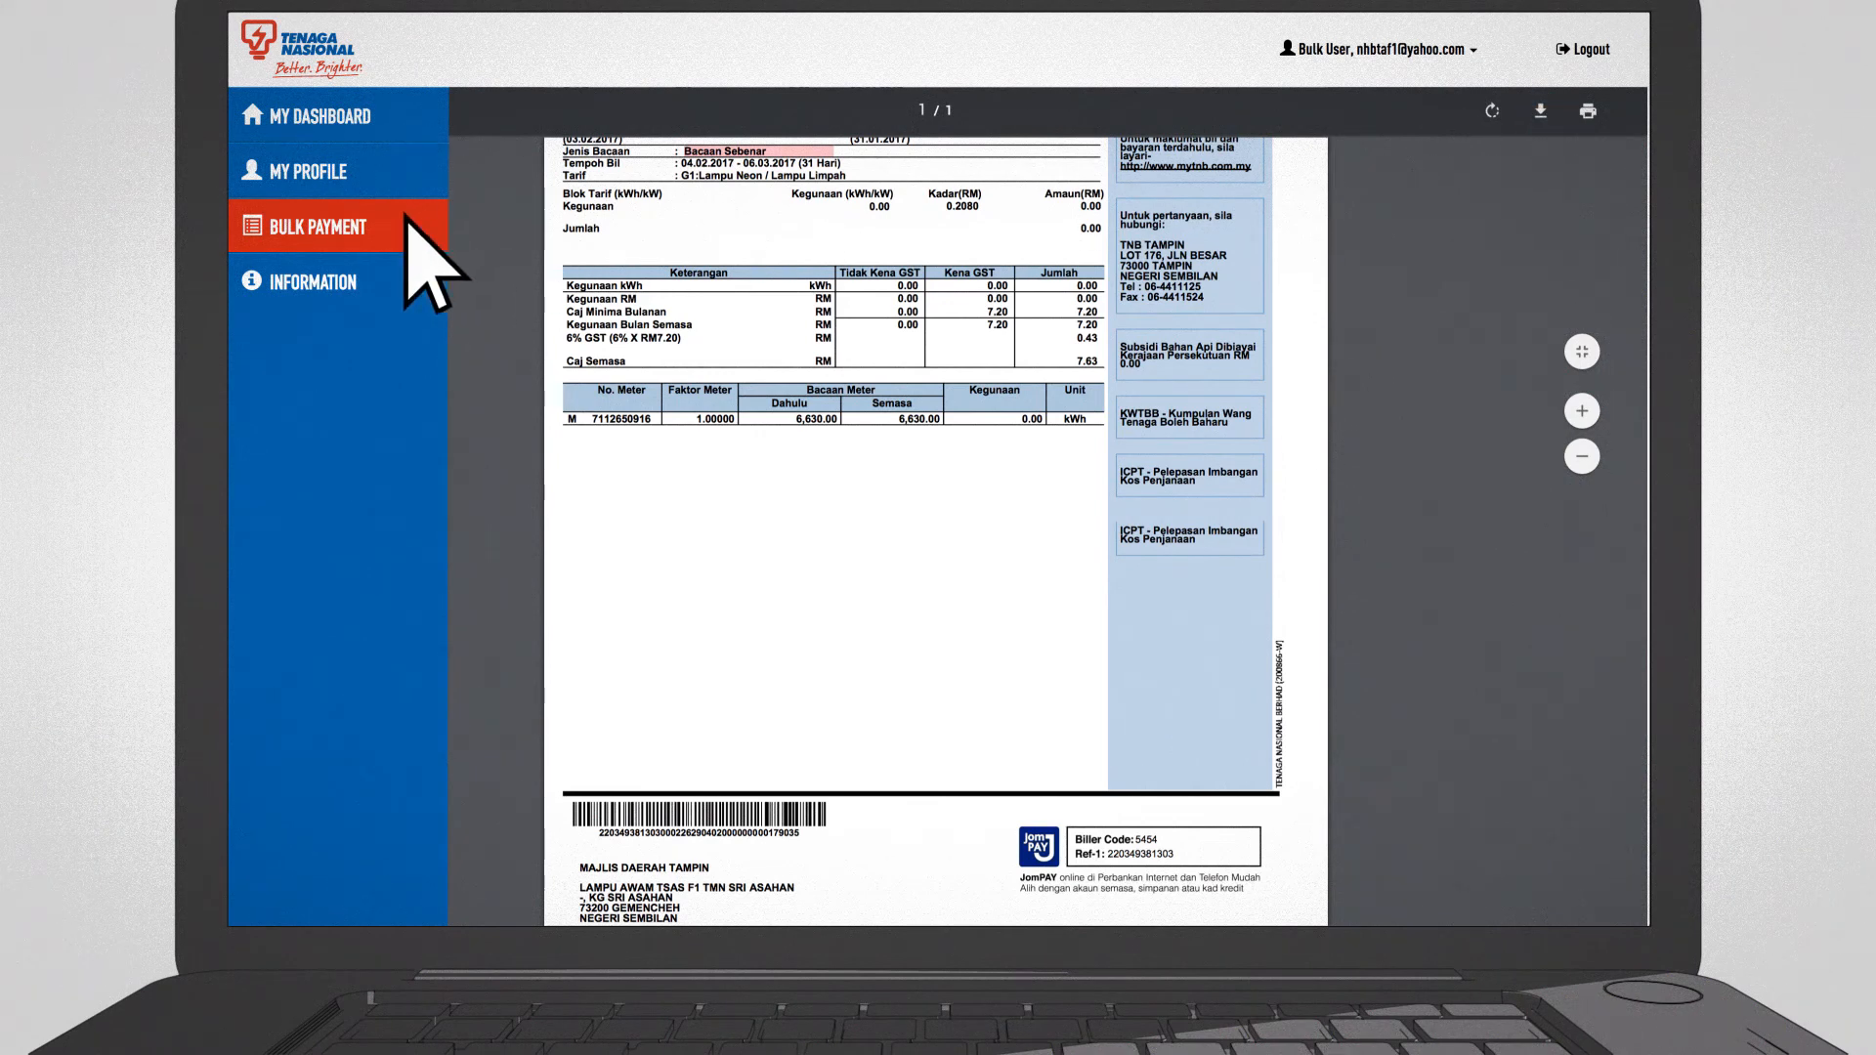
- Download the March 2017 bulk bill listing as a spreadsheet and return to the View Bill list
left_click(316, 226)
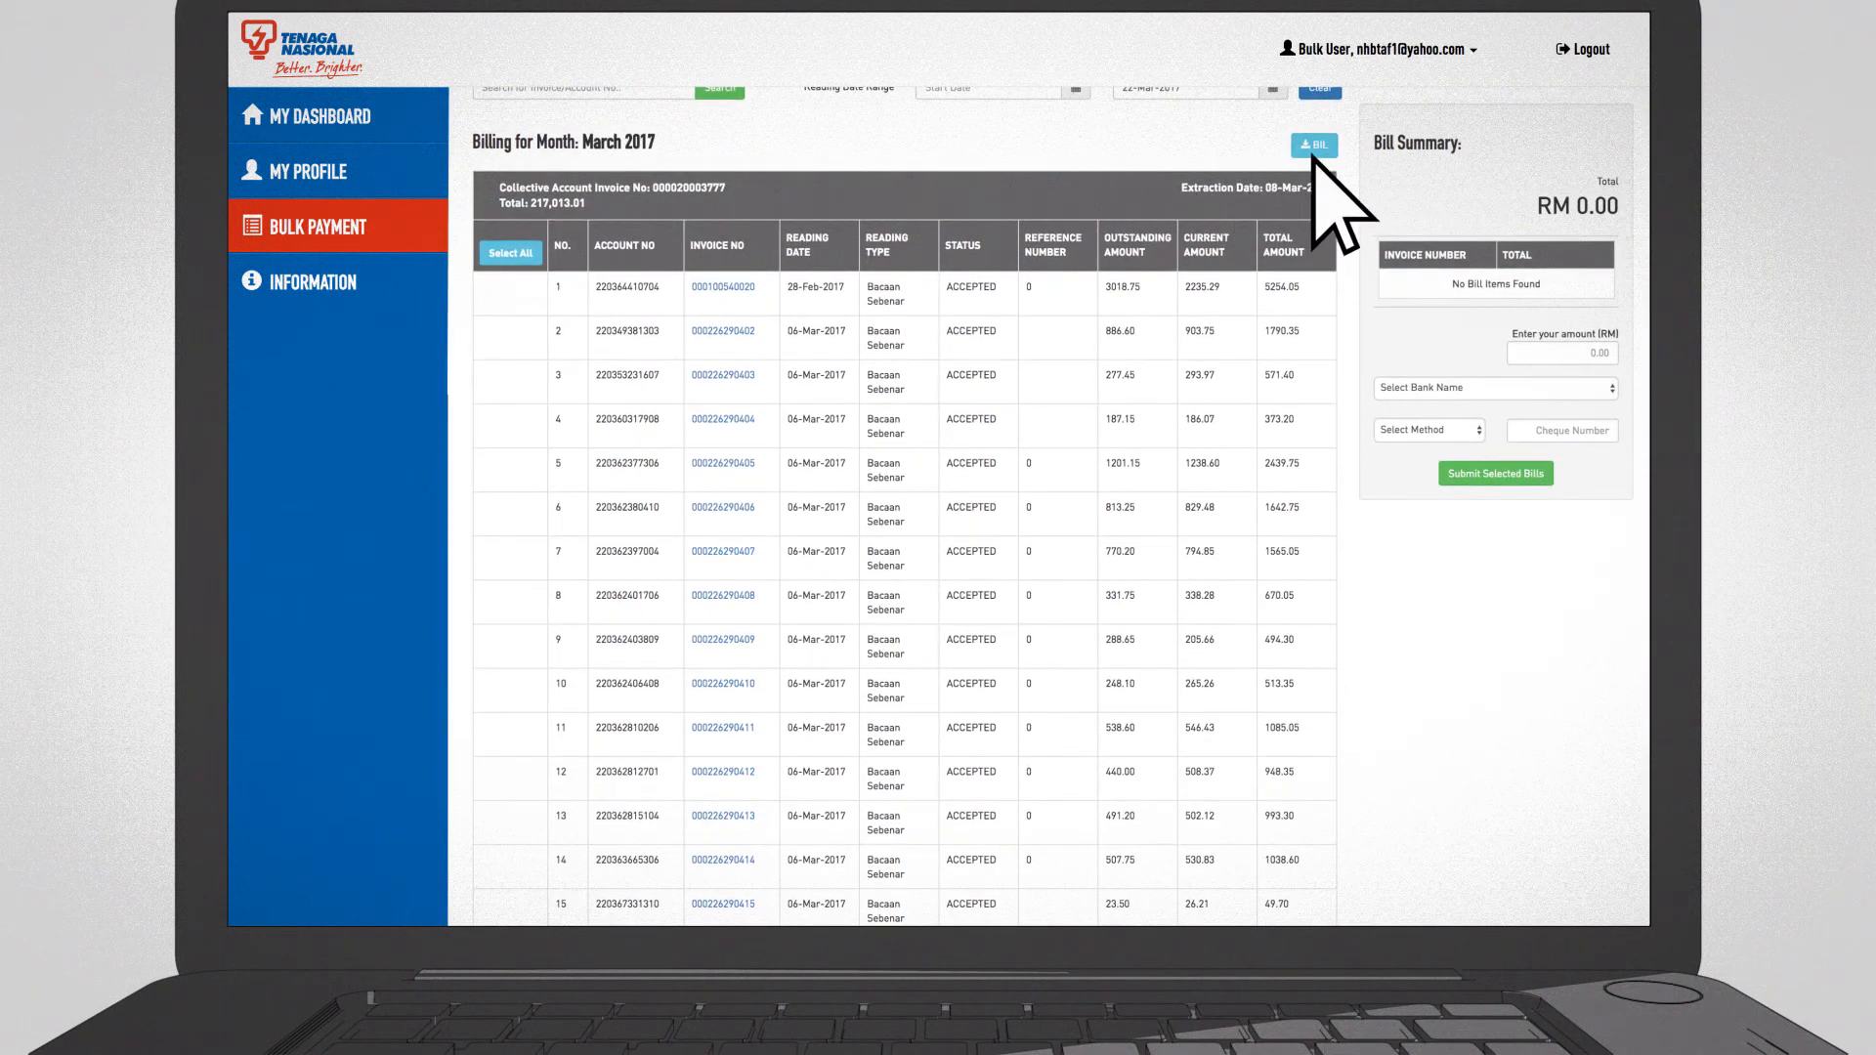
left_click(1313, 146)
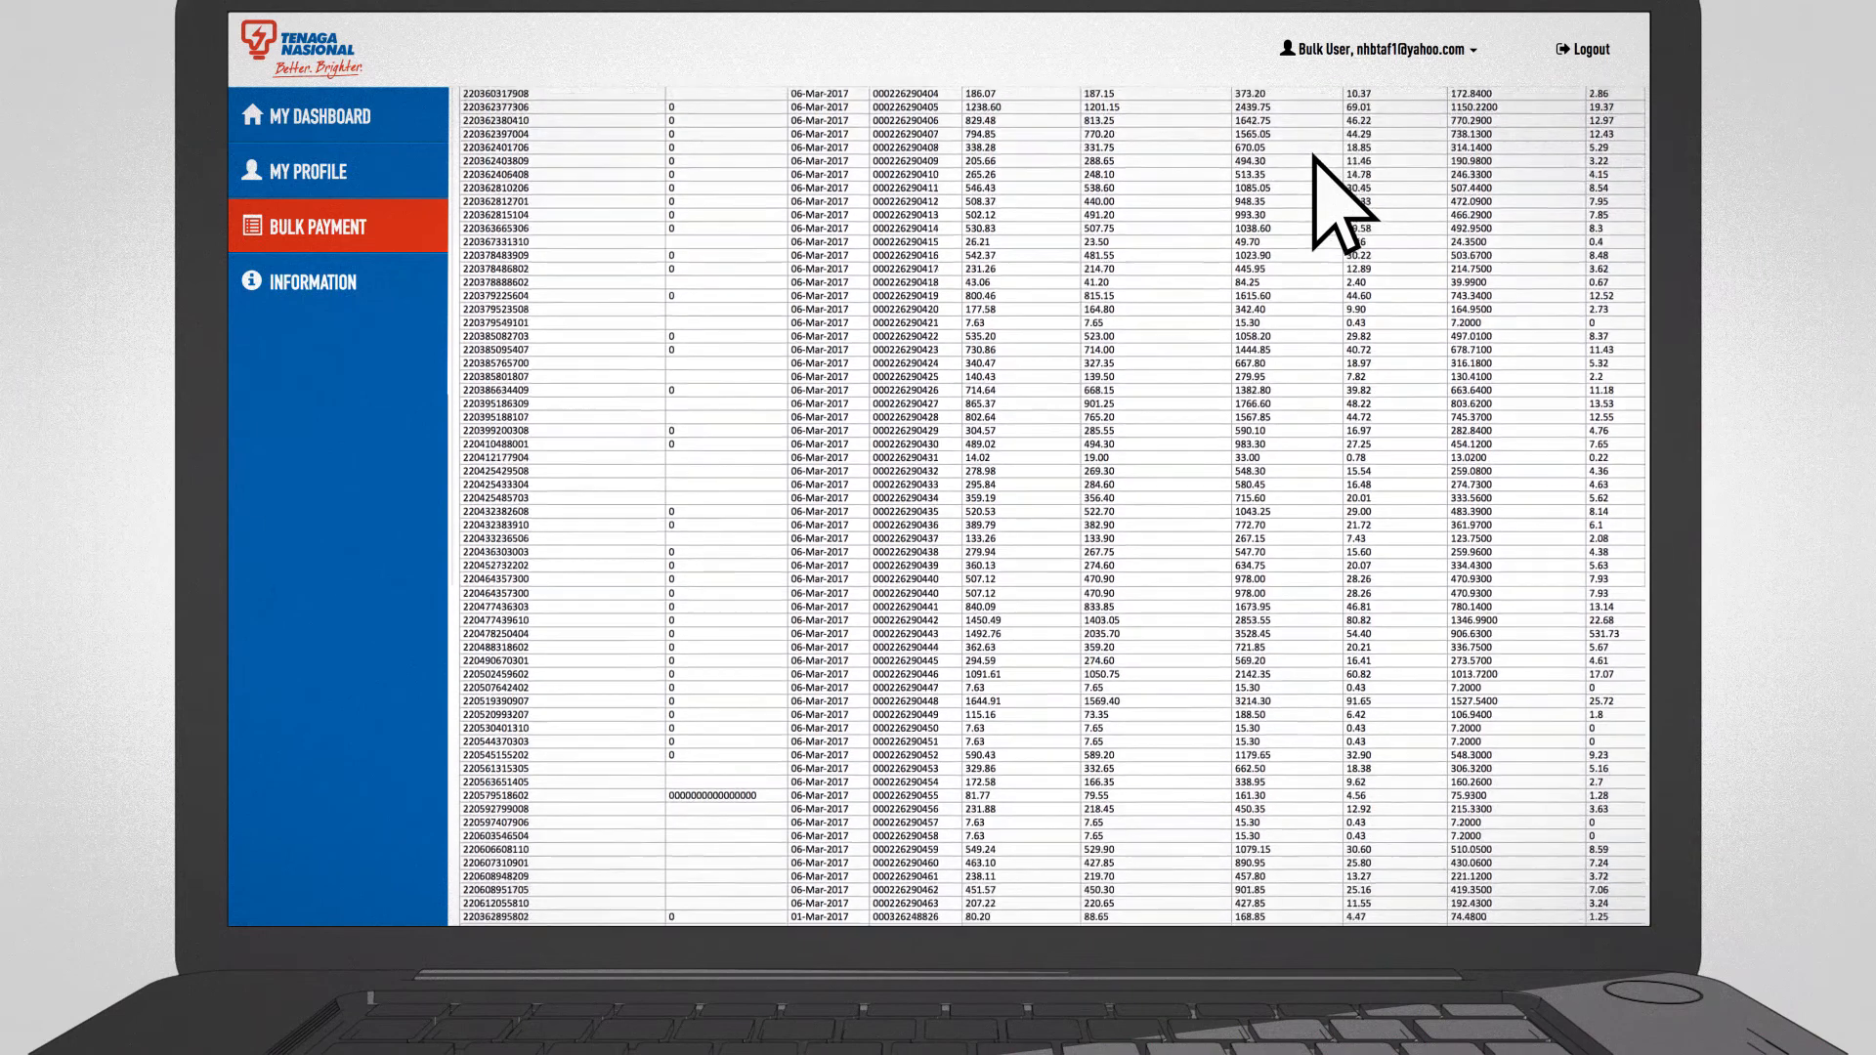
scroll("down", 3)
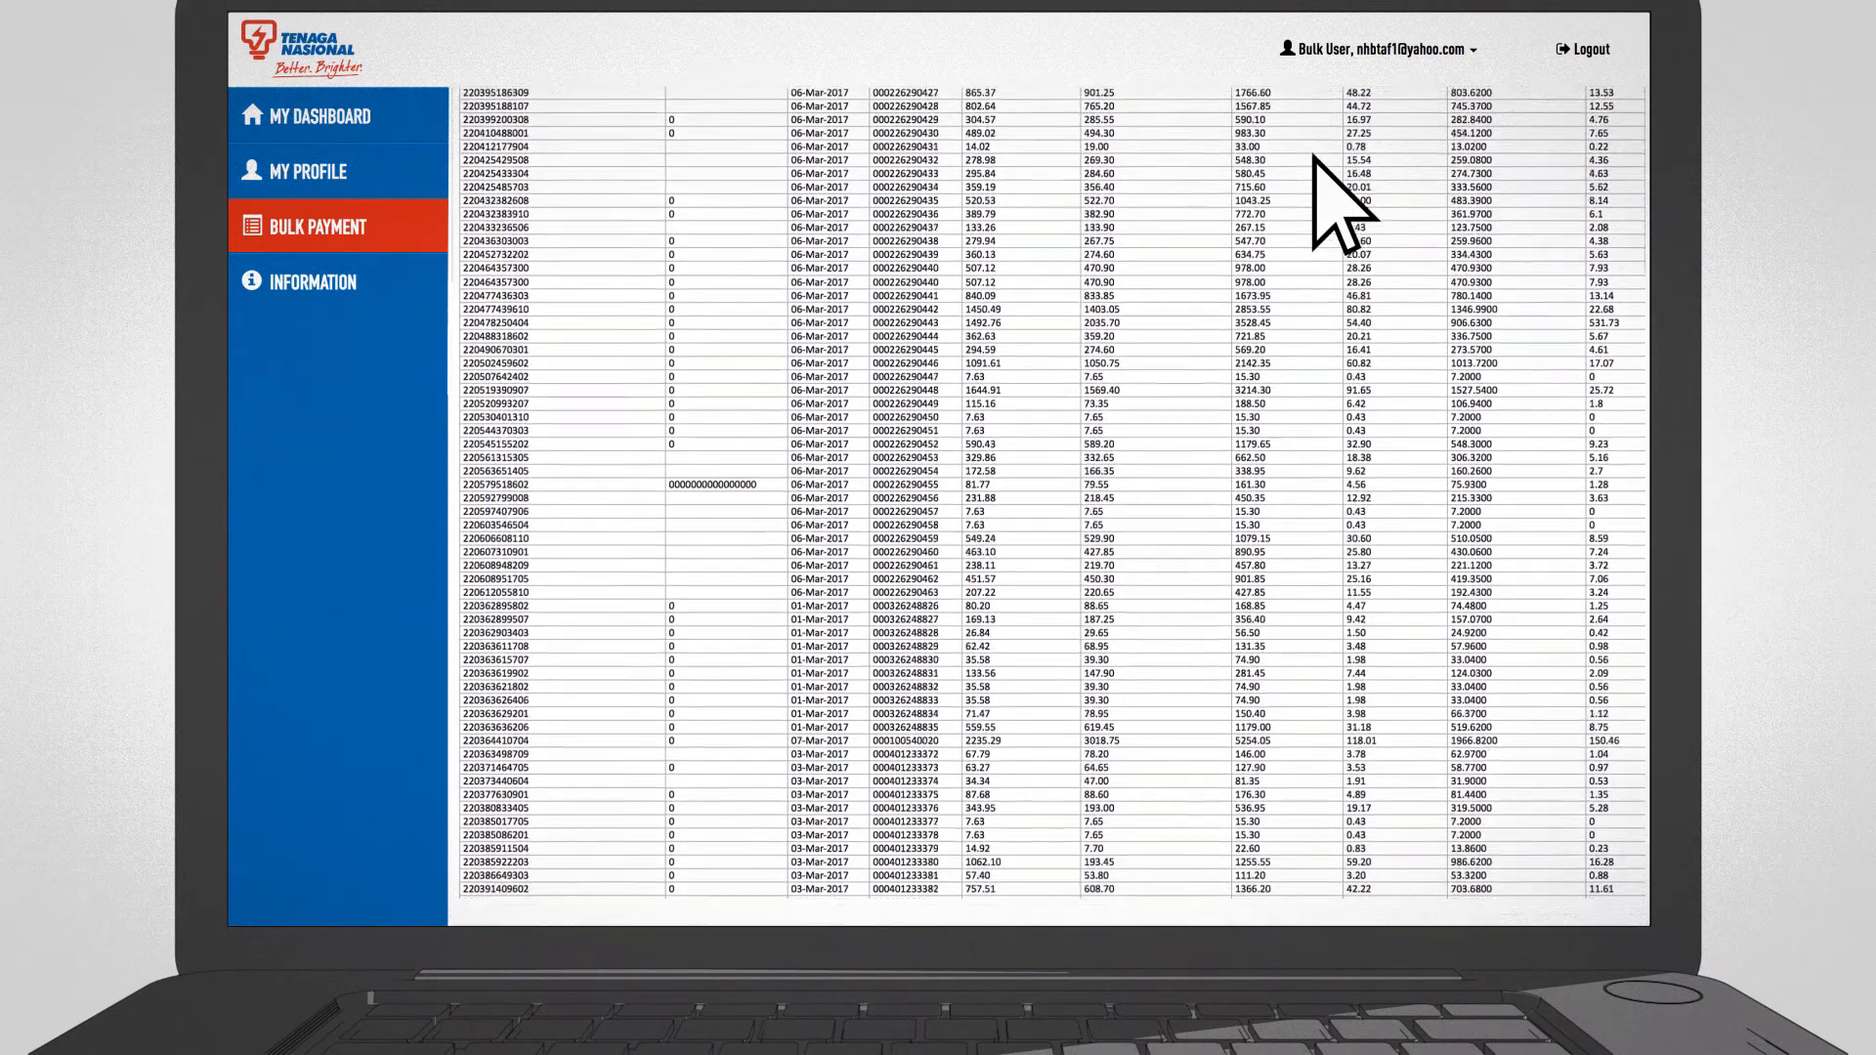
left_click(317, 226)
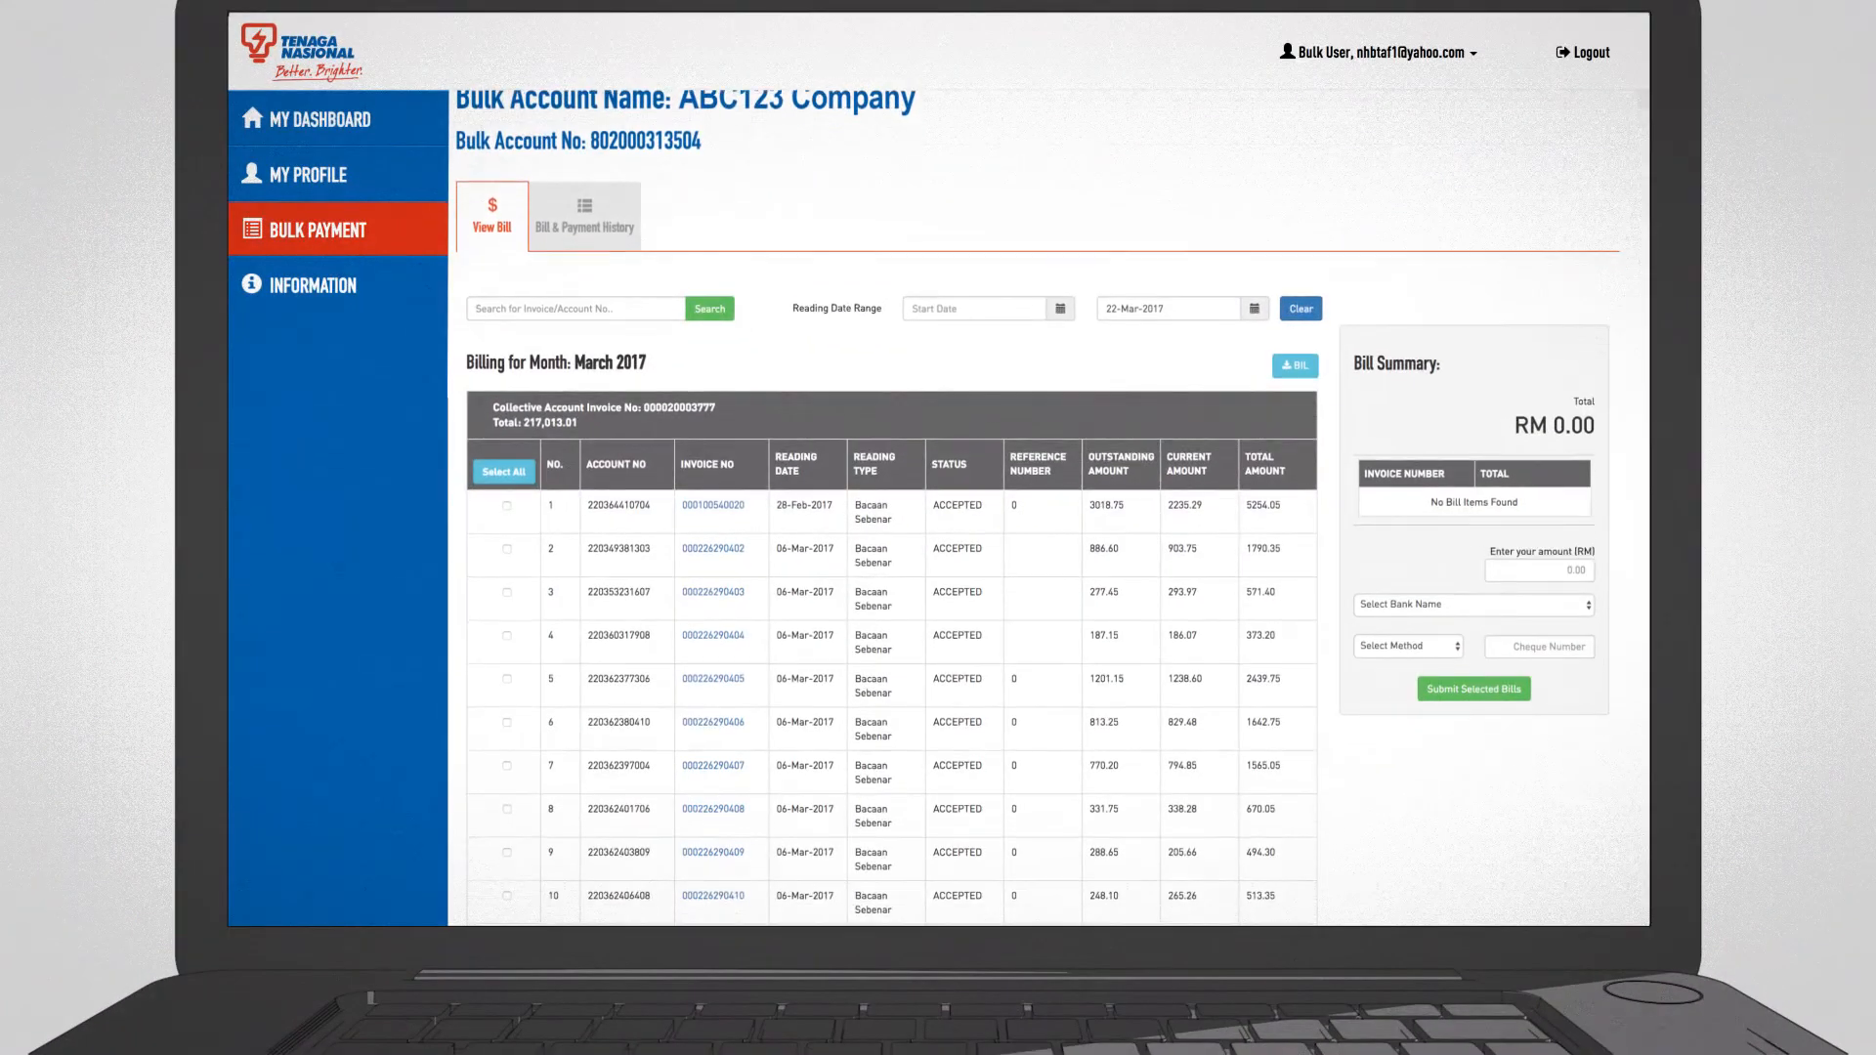
- Select all bills in the March 2017 bulk billing table
scroll("down", 3)
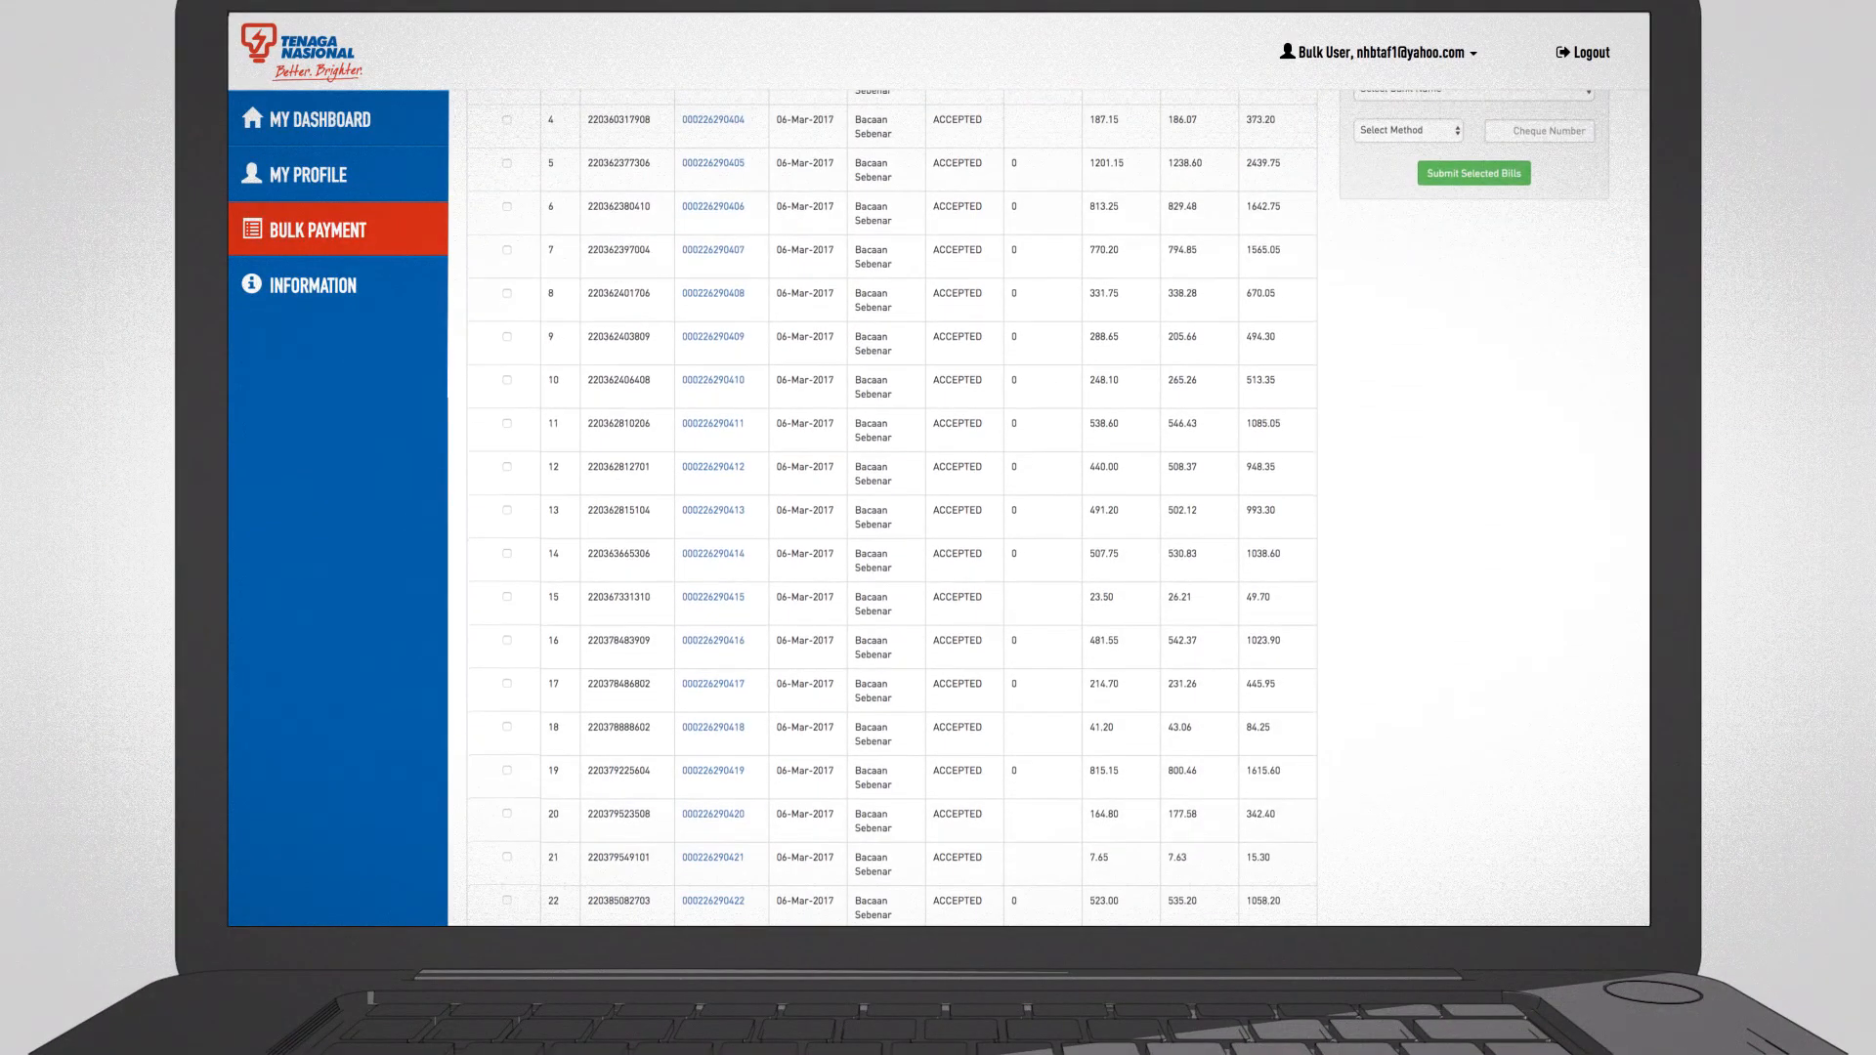
scroll("up", 3)
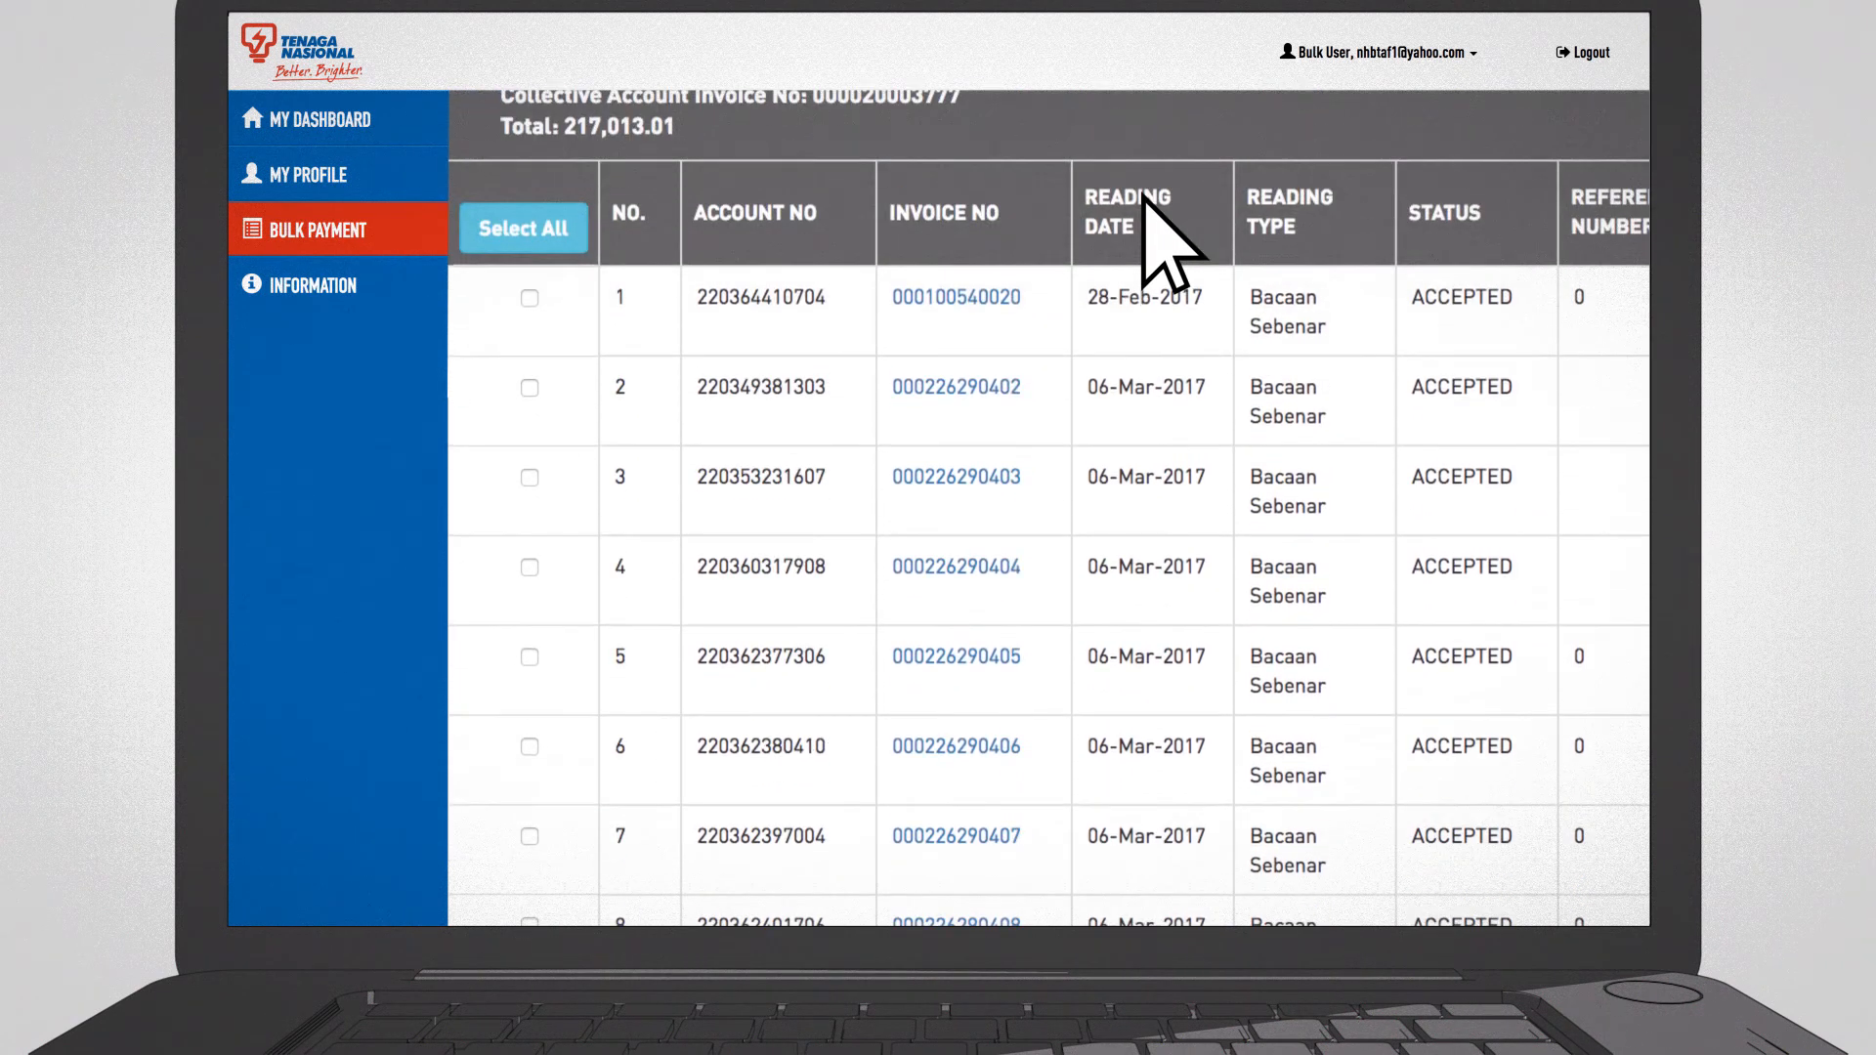
left_click(524, 226)
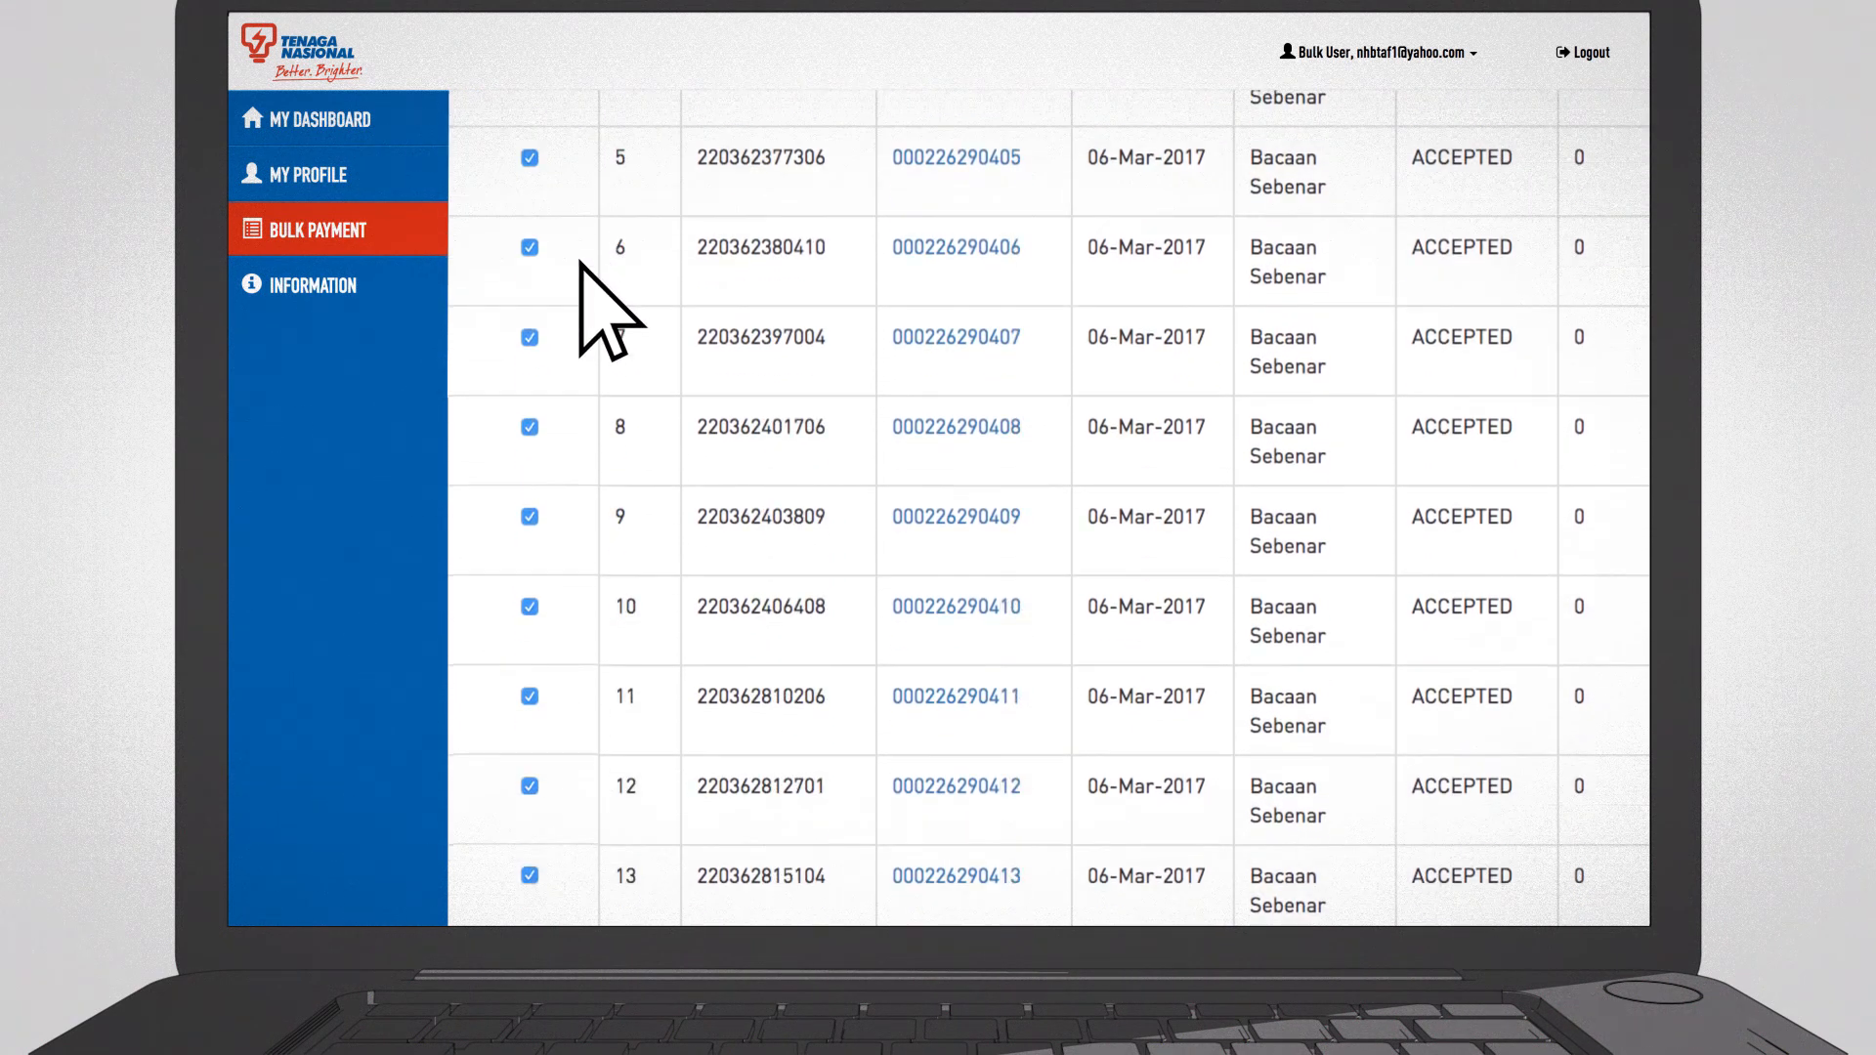
scroll("up", 3)
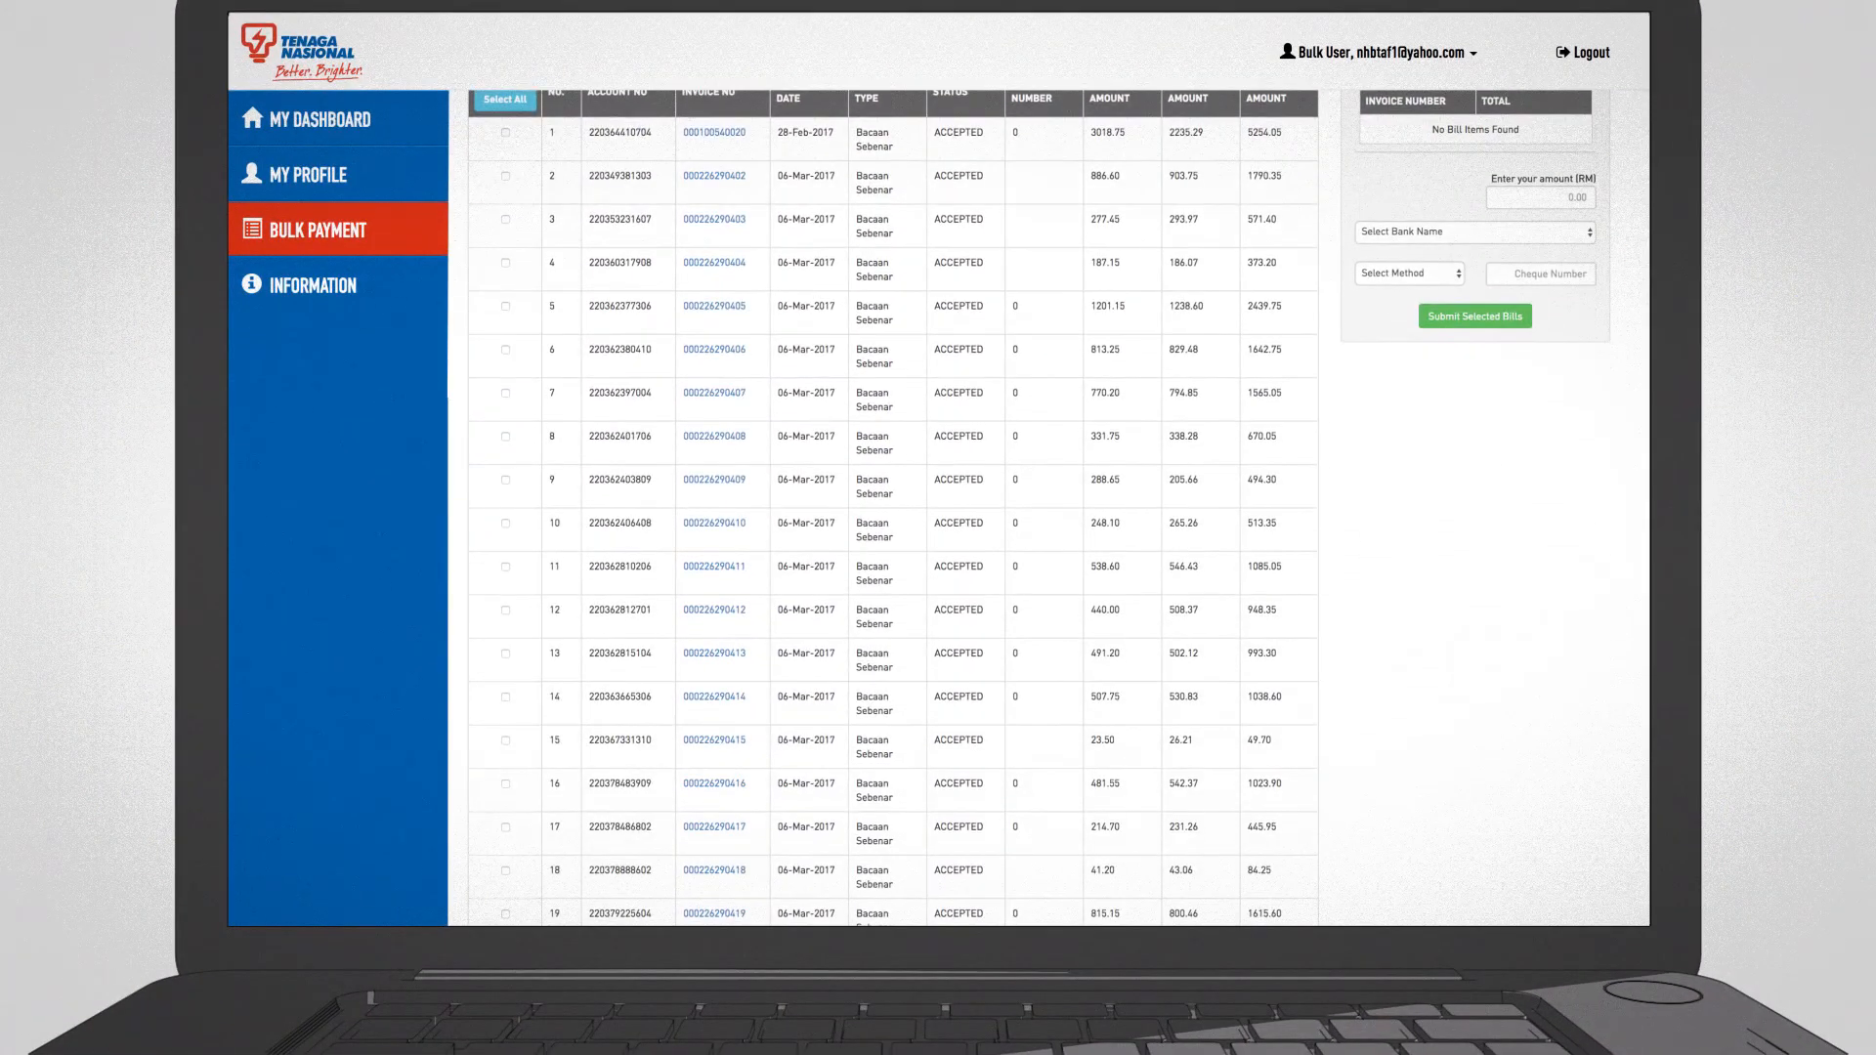
- Show My Dashboard with each cheque submission's payment date, total and status
scroll("down", 3)
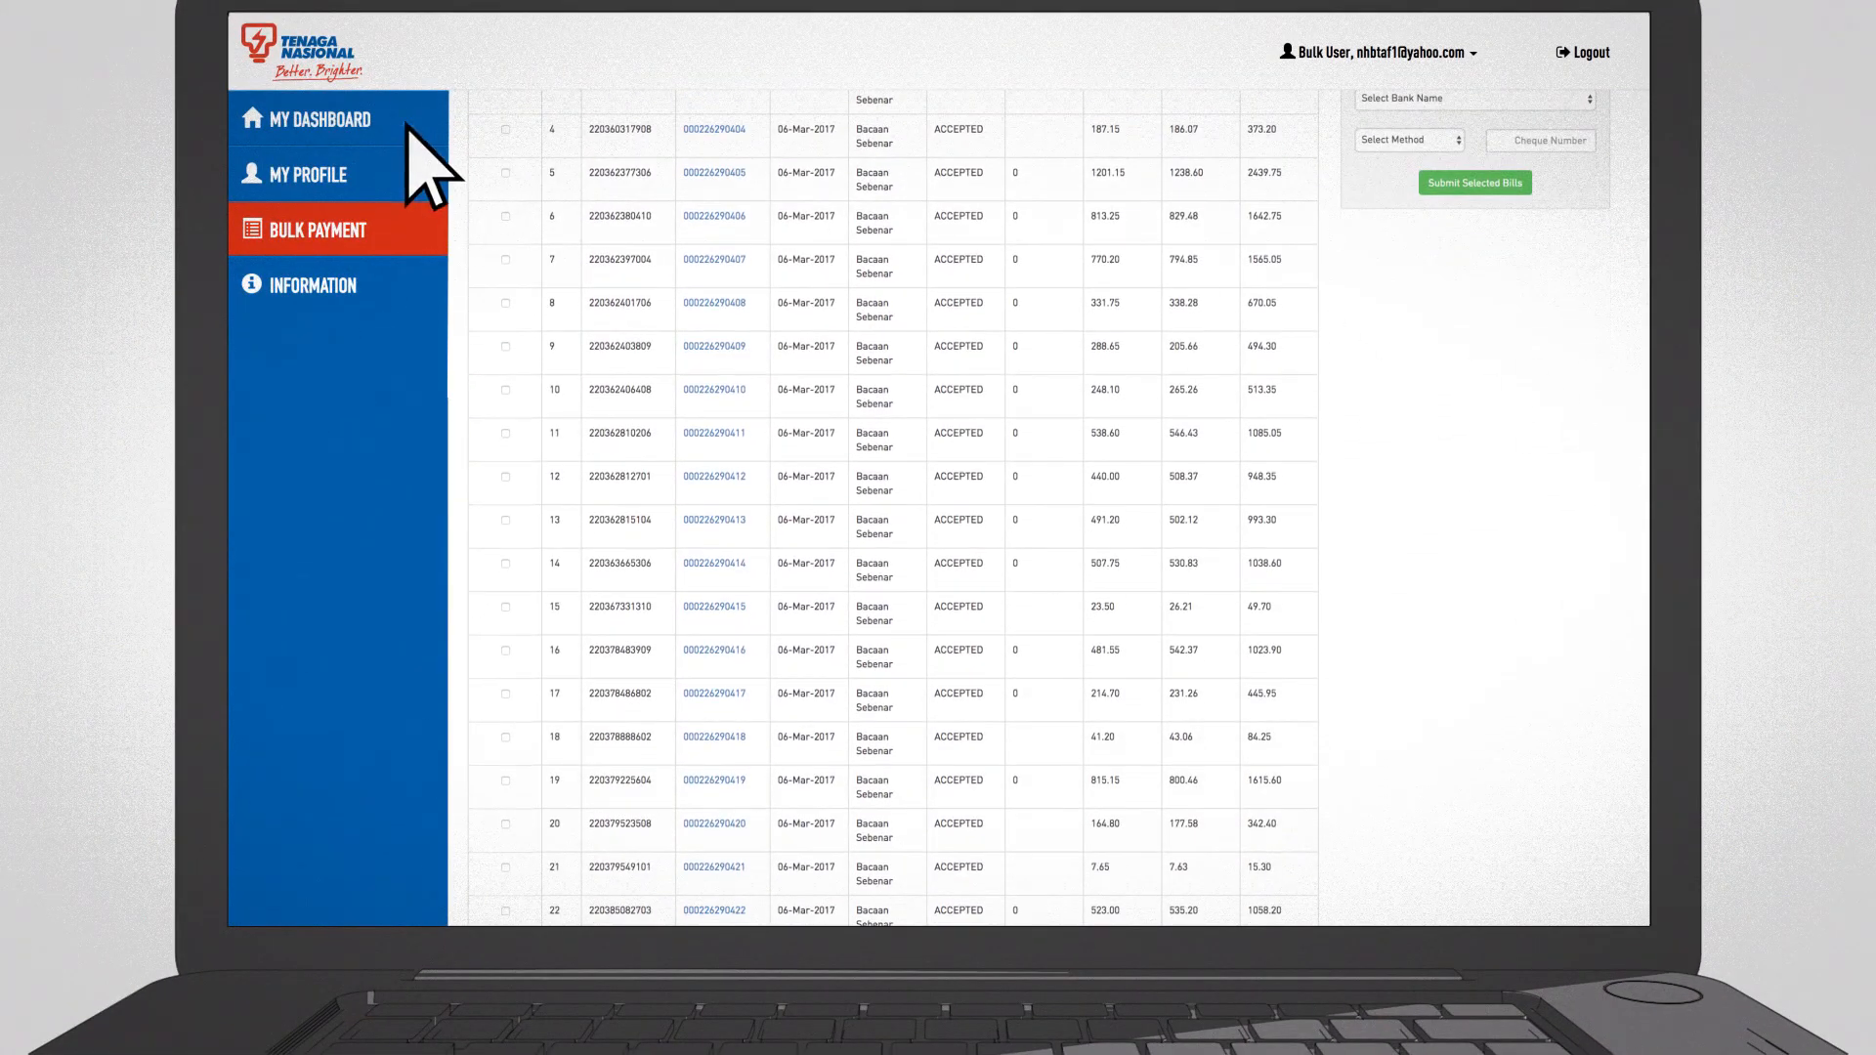
left_click(314, 119)
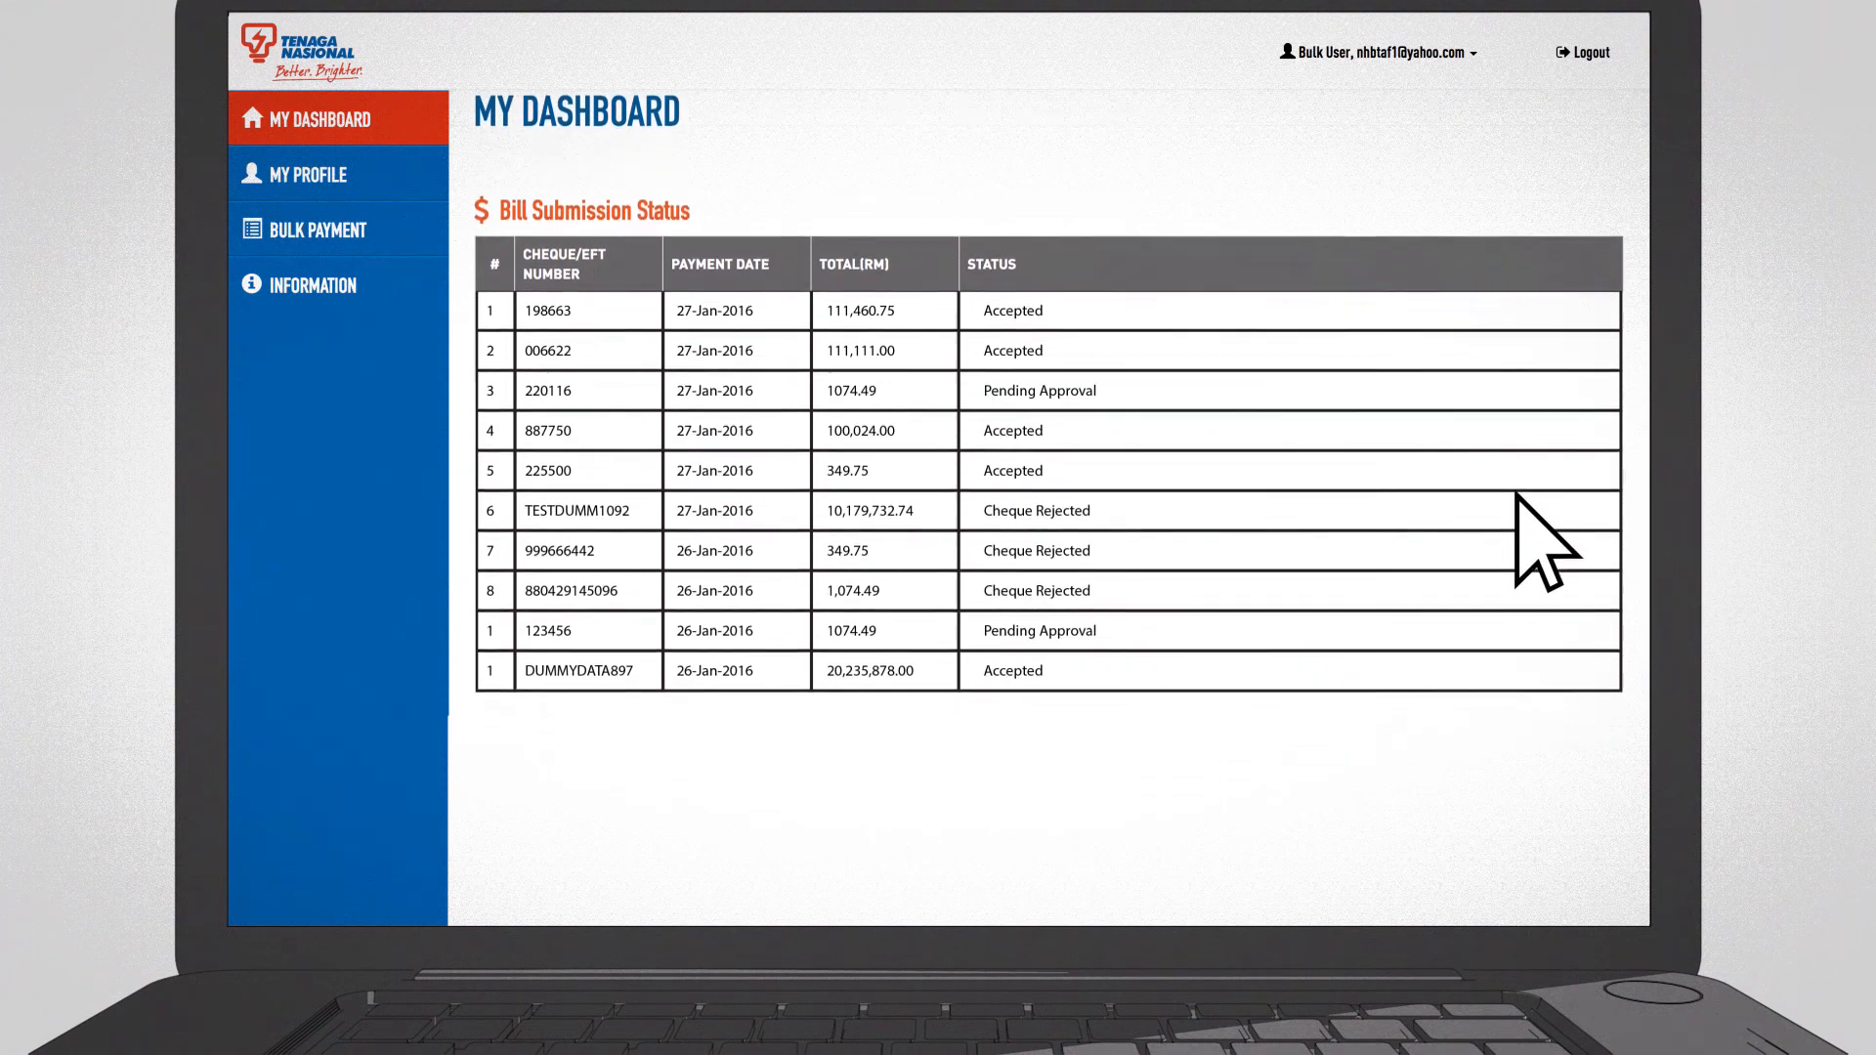